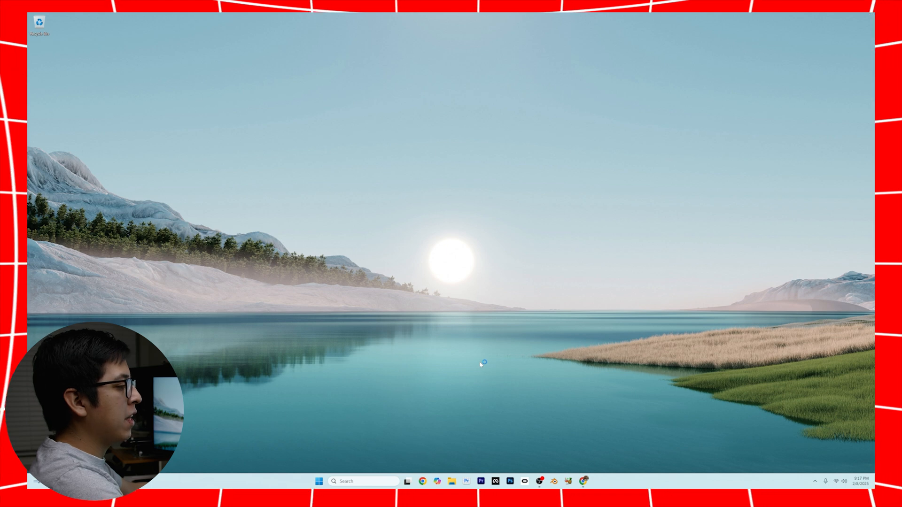
- Launch Premiere Pro (Beta) 25.2.0 and dismiss the About splash screen
left_click(466, 481)
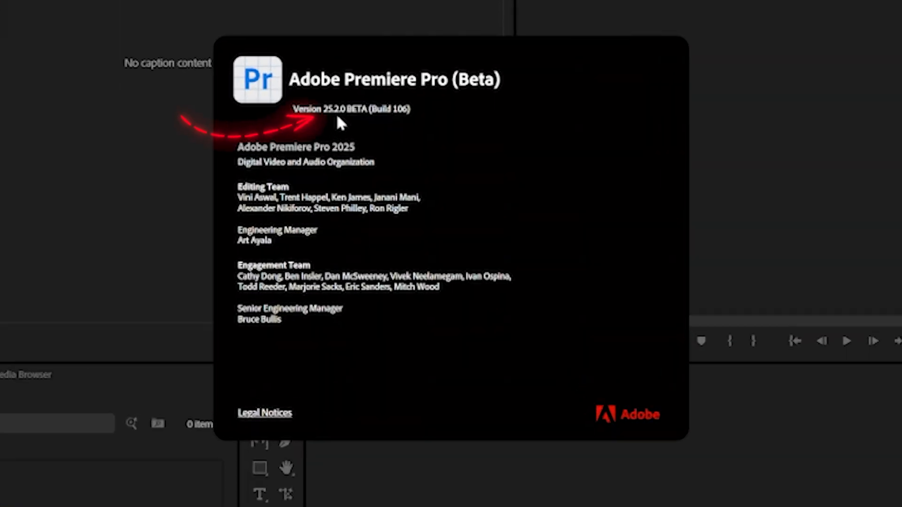
mouse_move(430, 159)
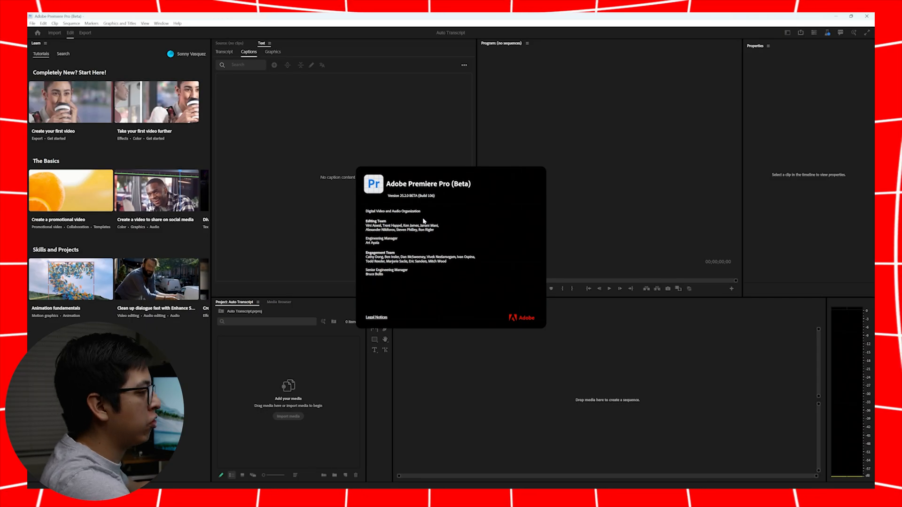
left_click(161, 23)
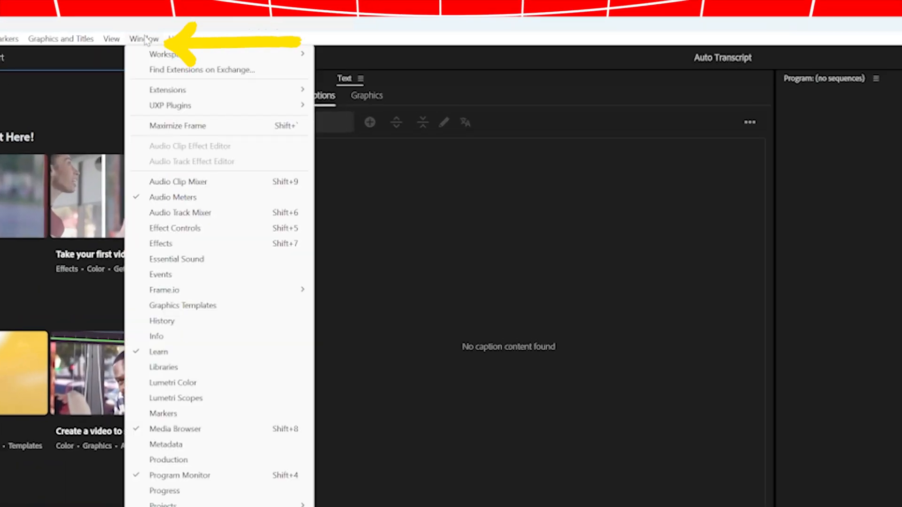
- Choose a Window > Workspaces layout such as Editing
left_click(170, 54)
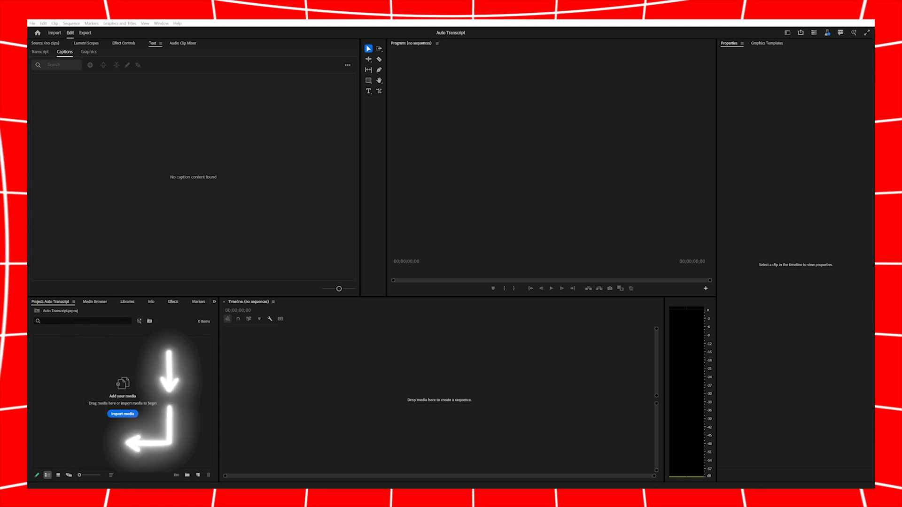
- Import the Top 4 Cameras video and create a new sequence from the clip
left_click(123, 414)
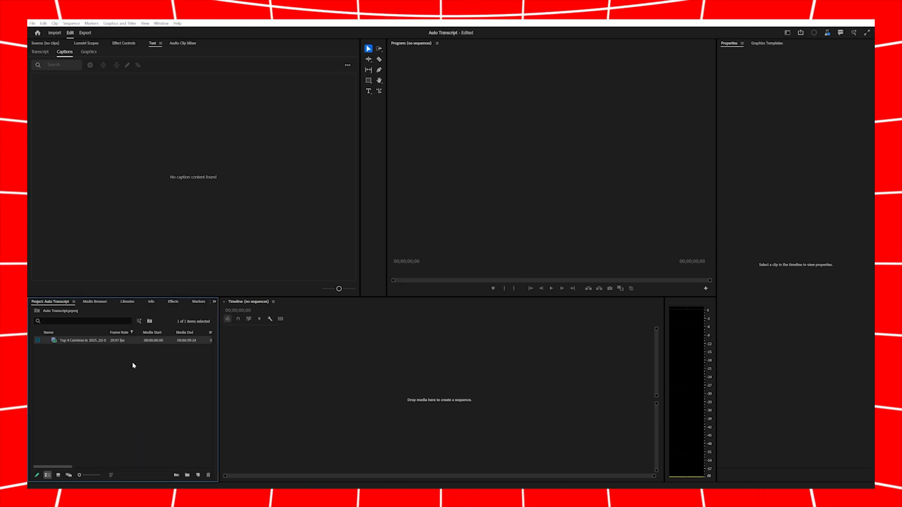
right_click(82, 341)
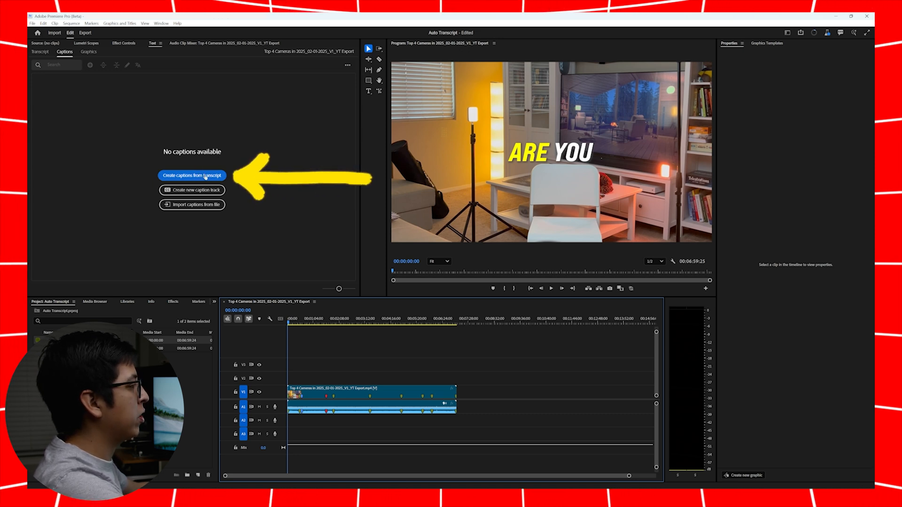
- Create captions from transcript with the Subtitle preset and separate-speaker labeling
left_click(192, 175)
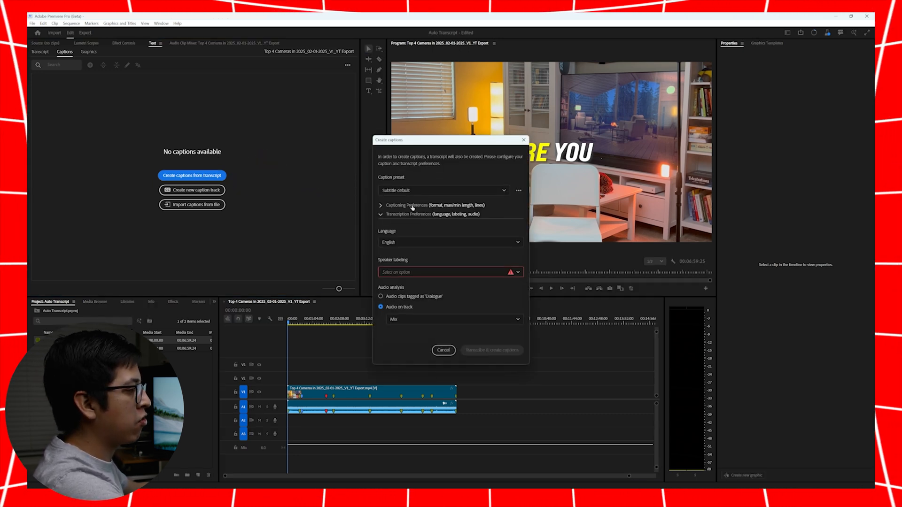
left_click(409, 205)
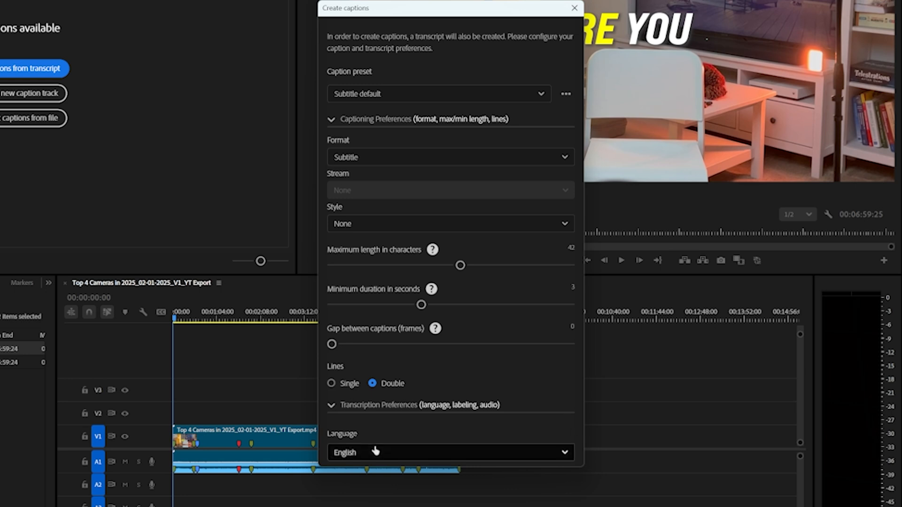
mouse_move(456, 432)
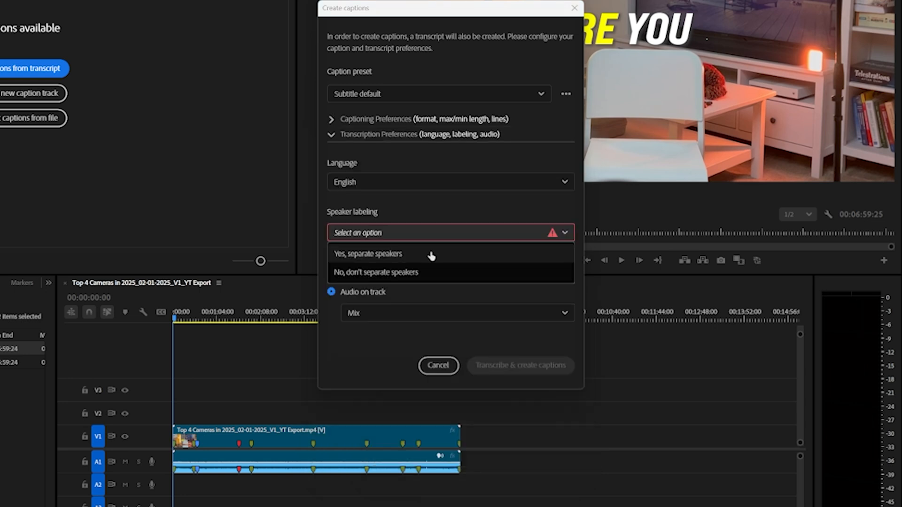
left_click(367, 253)
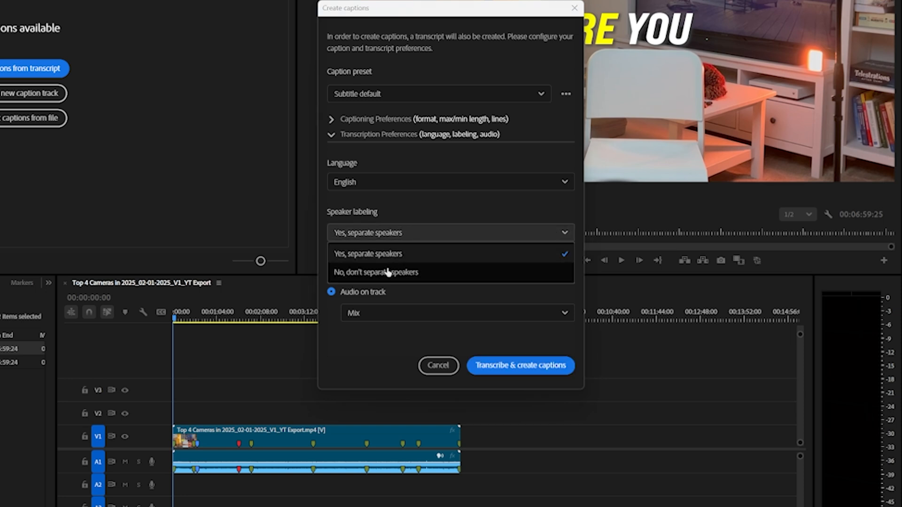
left_click(375, 272)
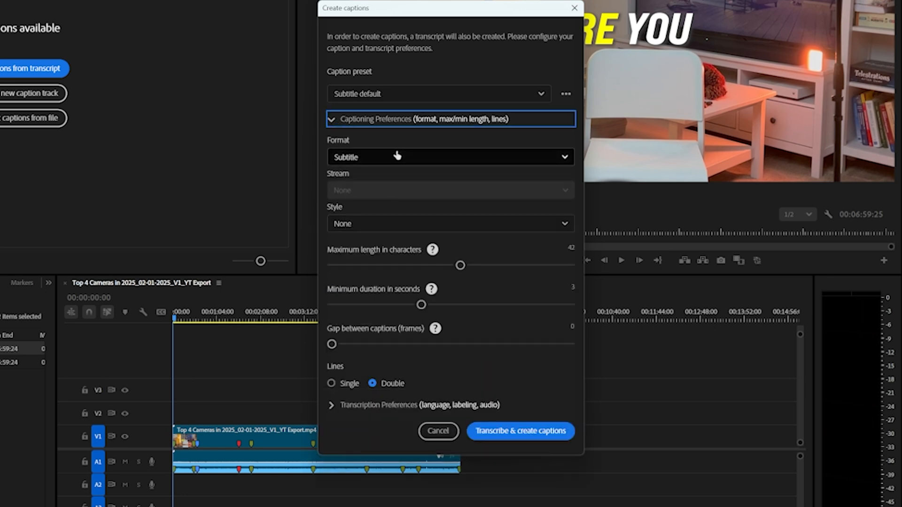
mouse_move(443, 149)
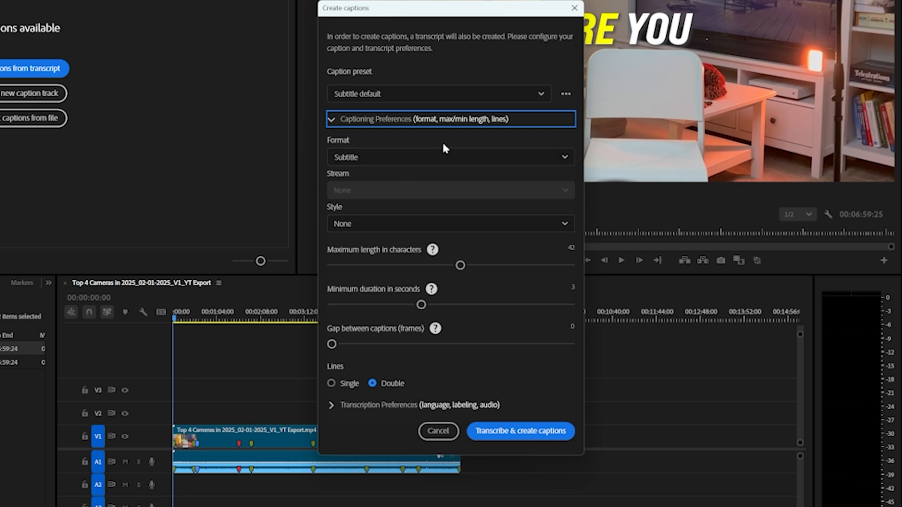
mouse_move(431, 147)
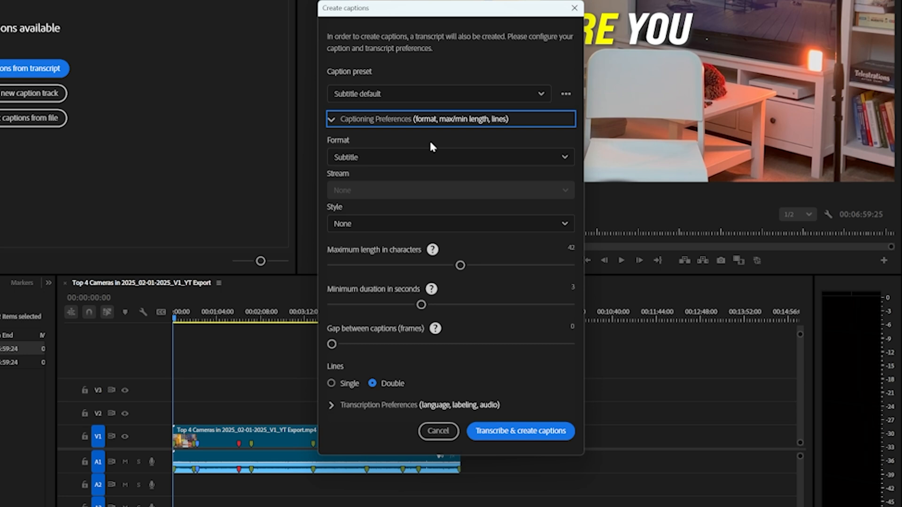
mouse_move(434, 312)
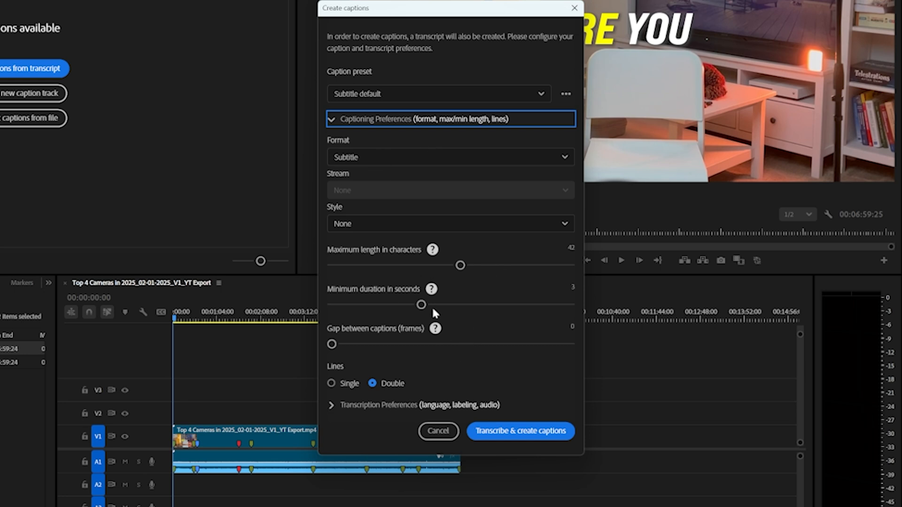
left_click(332, 118)
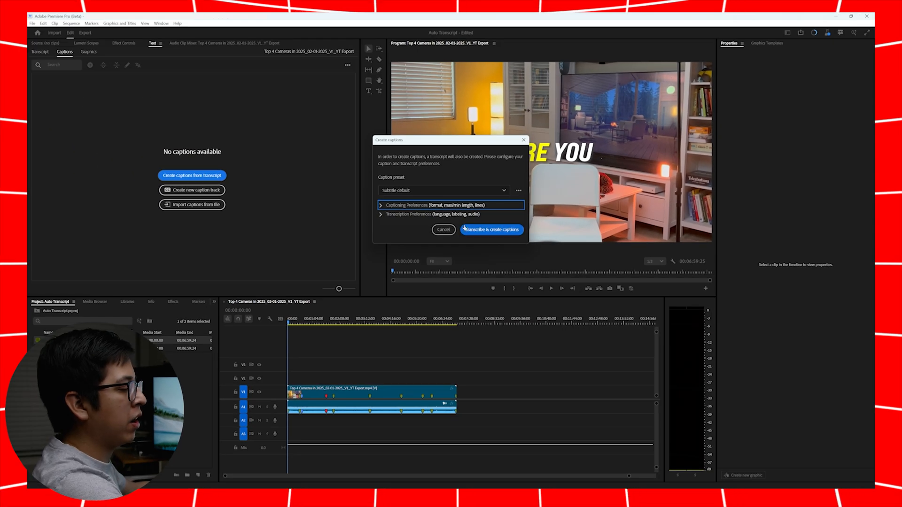
mouse_move(491, 230)
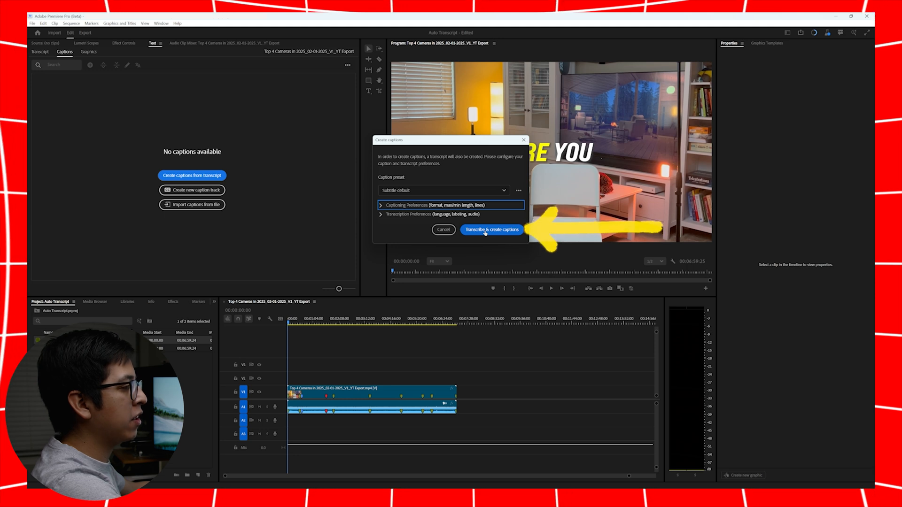
- Run Transcribe & create captions to produce the timed English caption list
left_click(490, 229)
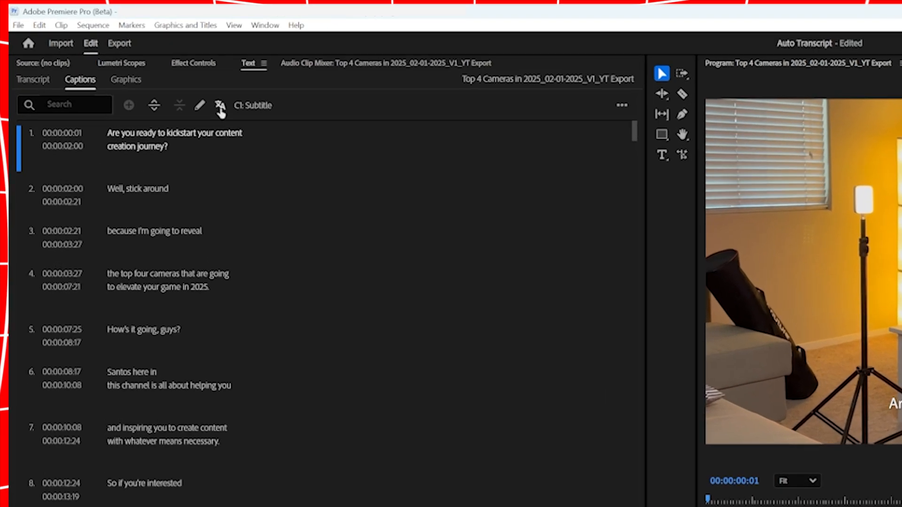
mouse_move(220, 105)
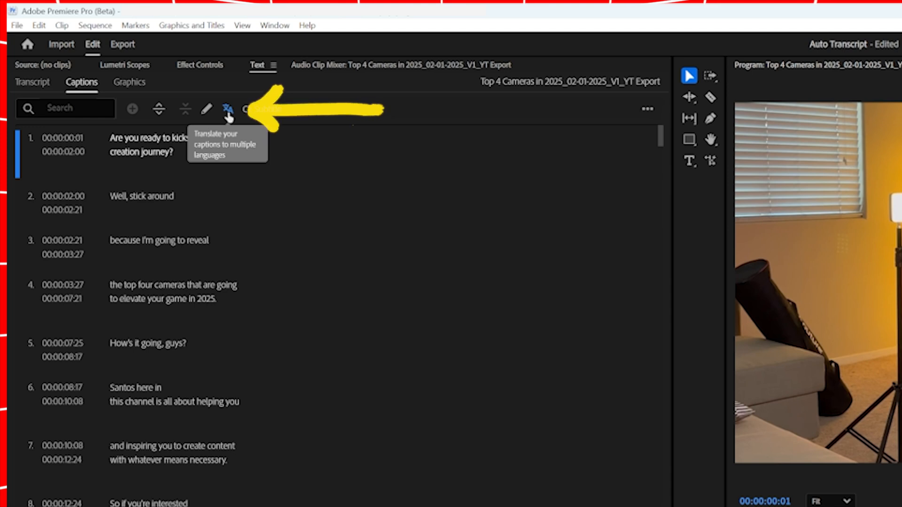
- Translate the English captions with Spanish (ES) as the target language
left_click(228, 108)
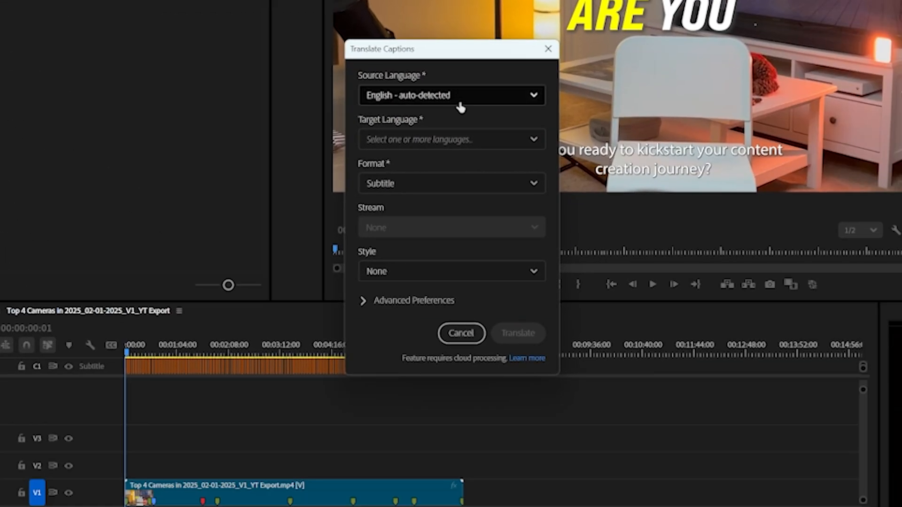
mouse_move(486, 90)
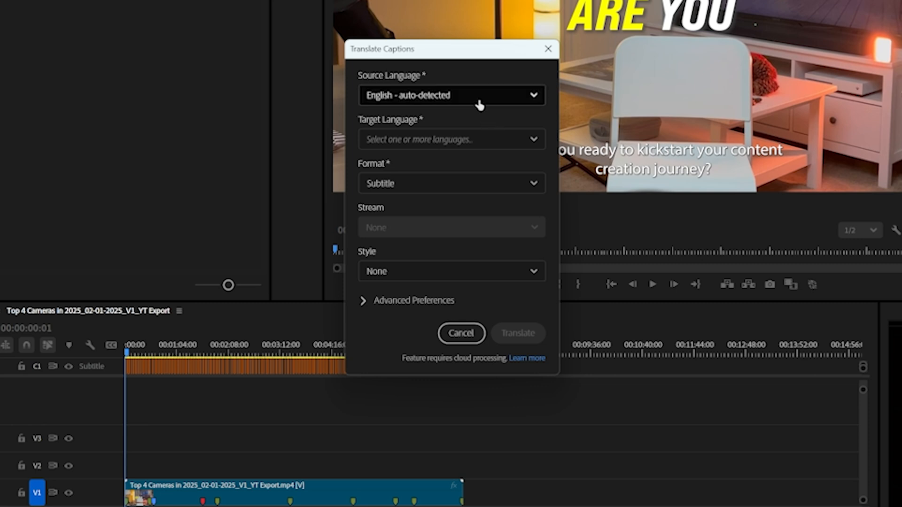
left_click(451, 139)
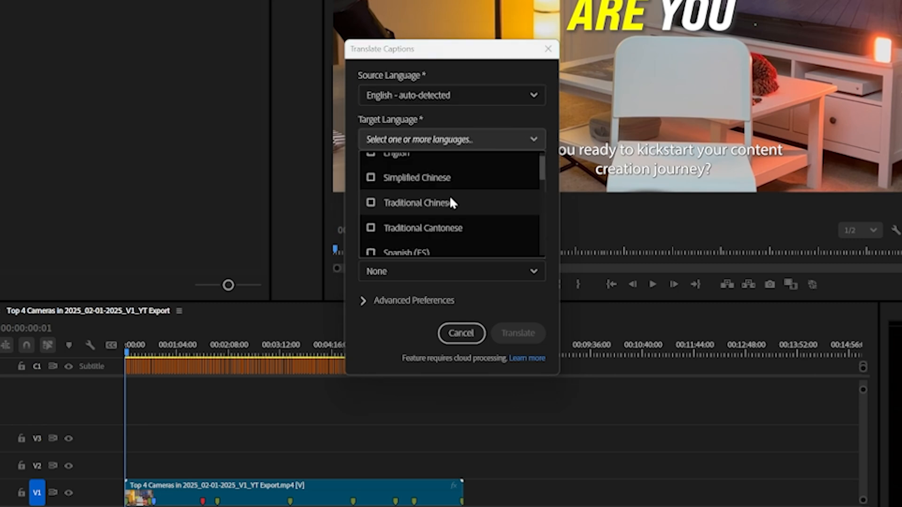
scroll("down", 3)
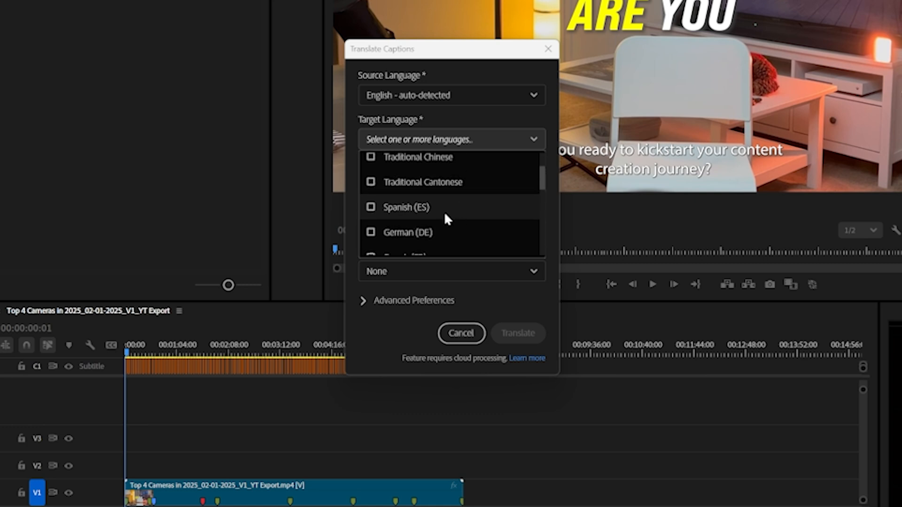
left_click(371, 207)
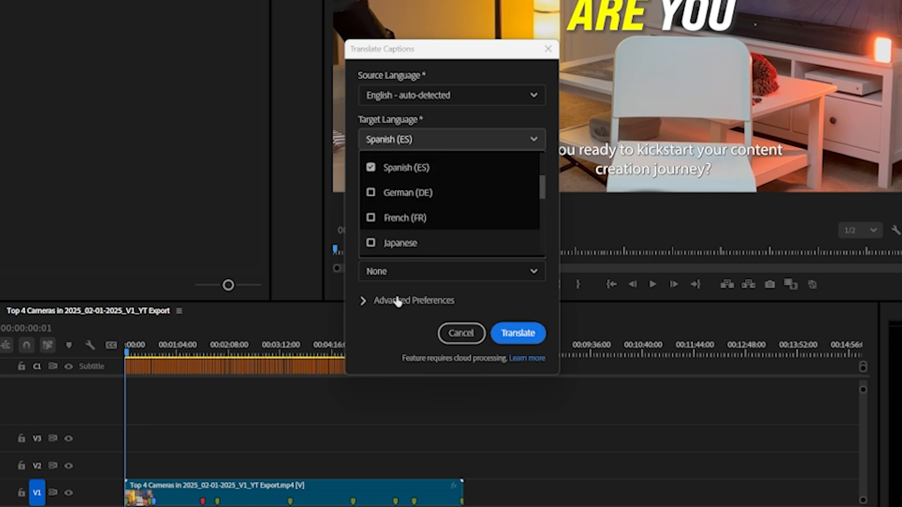
left_click(413, 300)
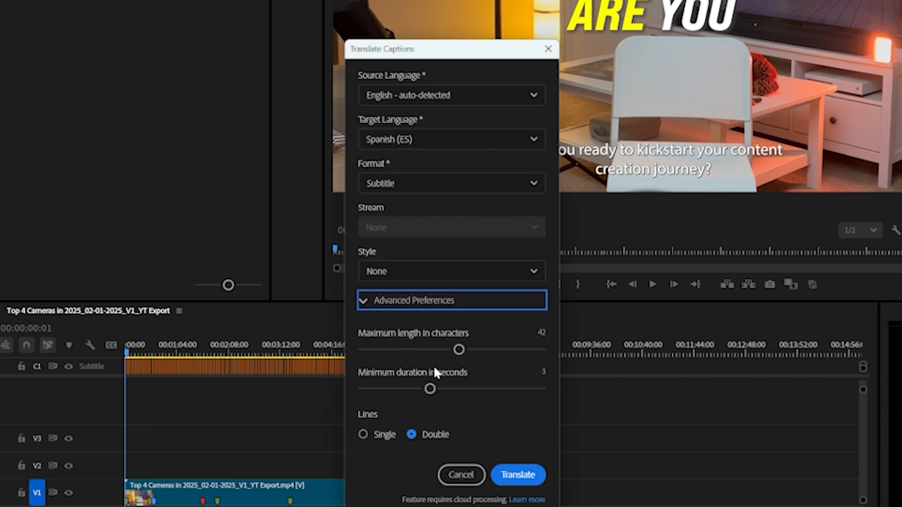
mouse_move(429, 362)
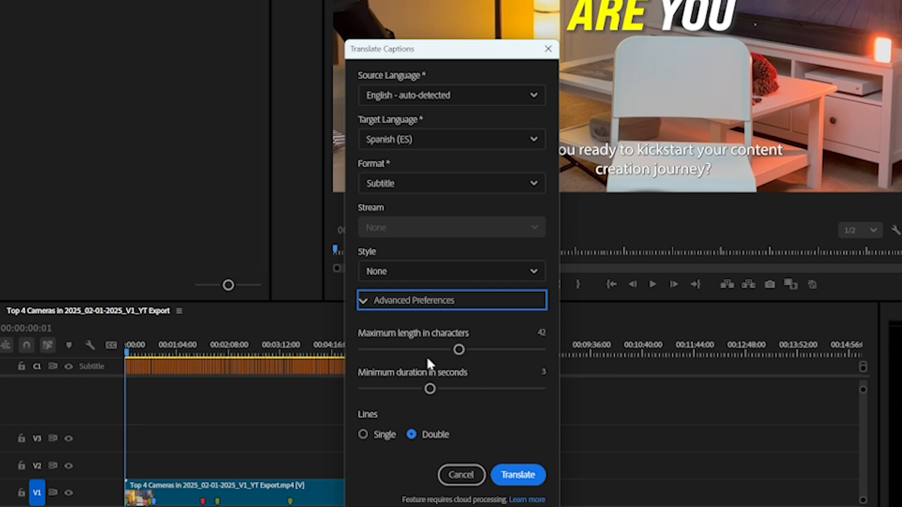
mouse_move(512, 415)
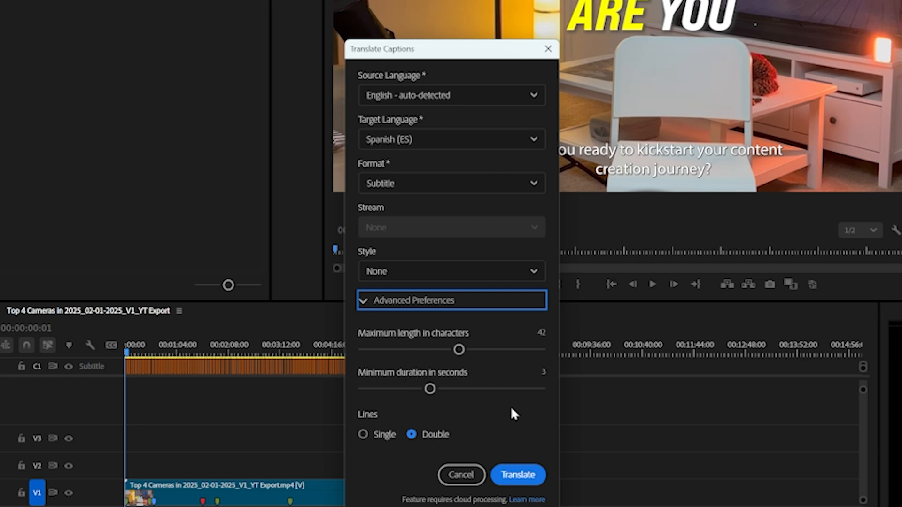
mouse_move(483, 393)
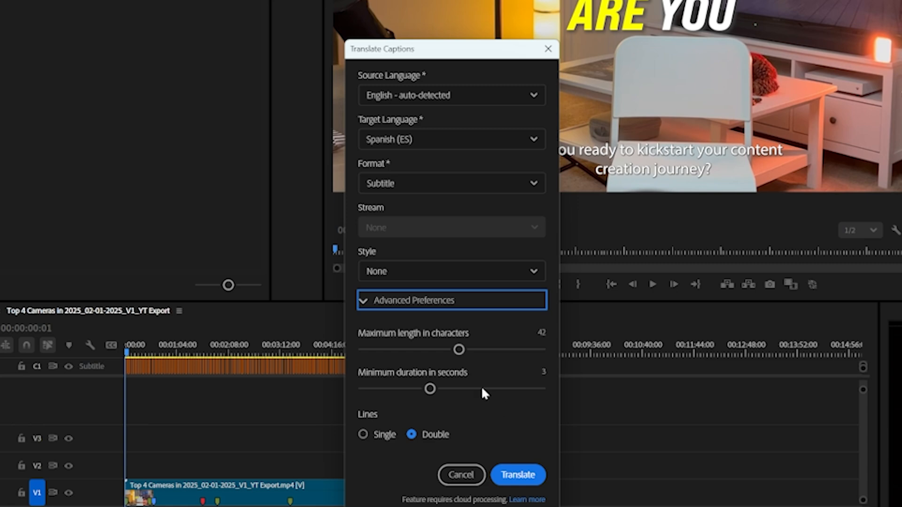
left_click(517, 475)
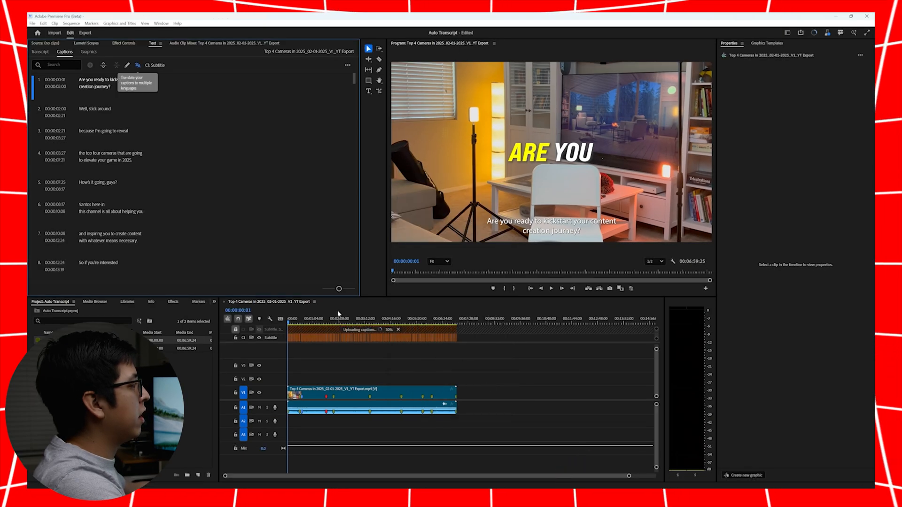